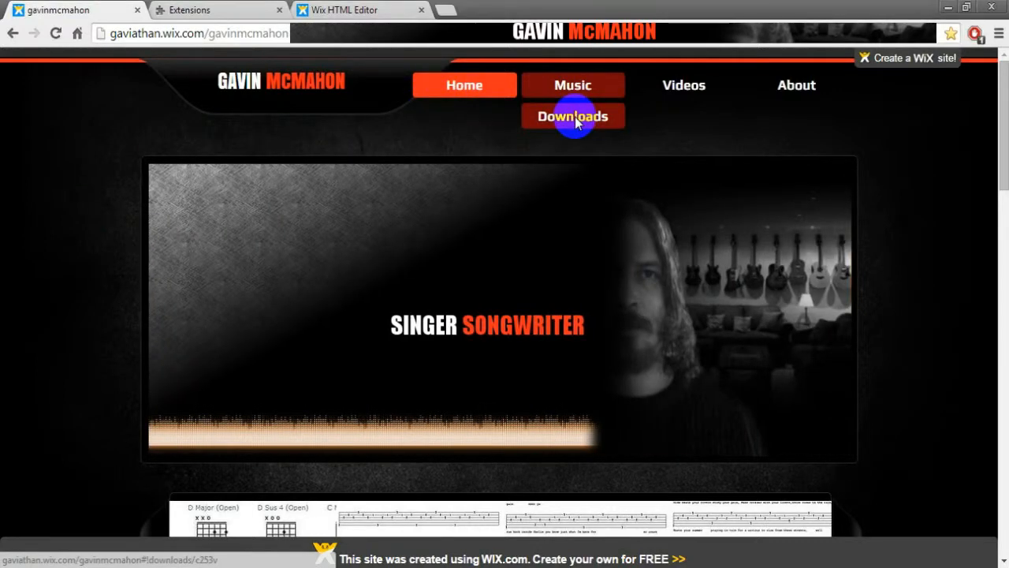
Step: Go to the site's Downloads page via the Music menu
{"action": "left_click", "coordinate": [572, 116]}
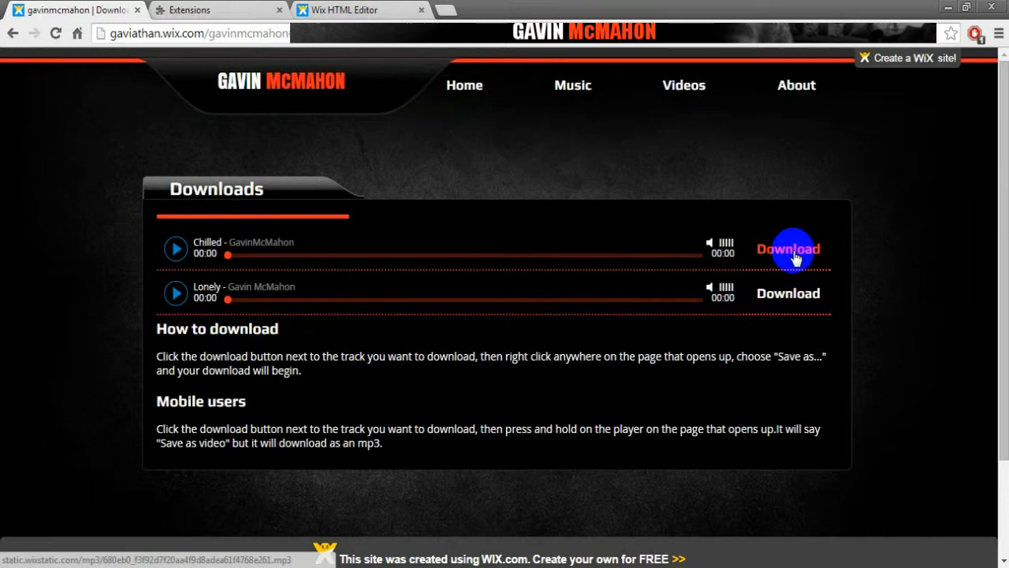
{"action": "left_click", "coordinate": [788, 249]}
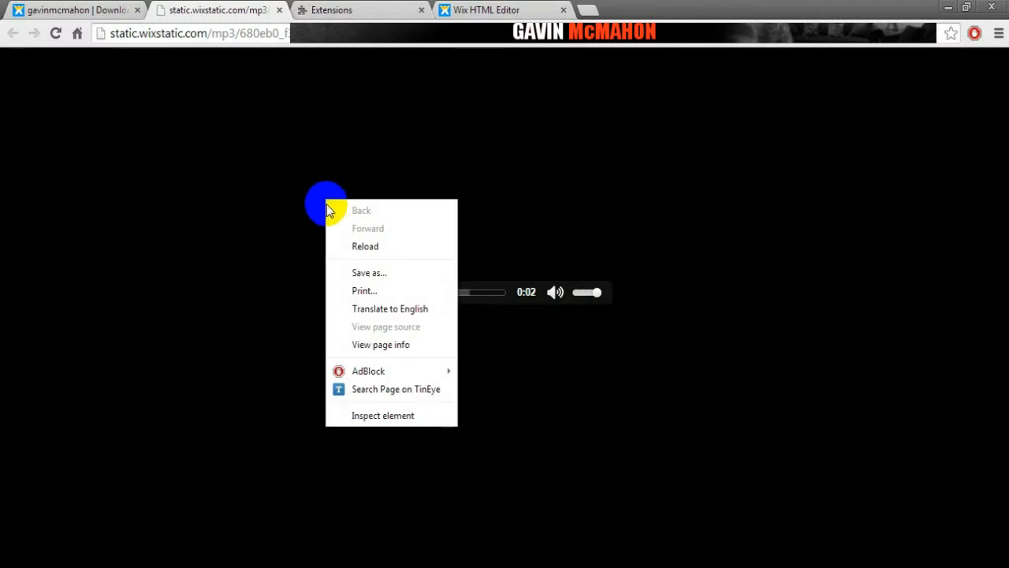
{"action": "left_click", "coordinate": [369, 272]}
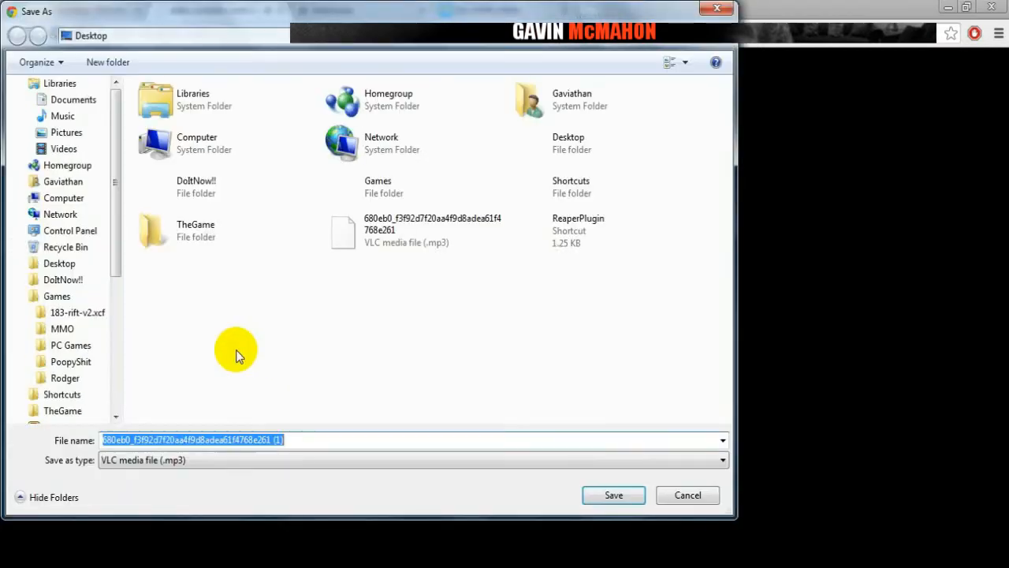
{"action": "type", "text": "fefobsioe"}
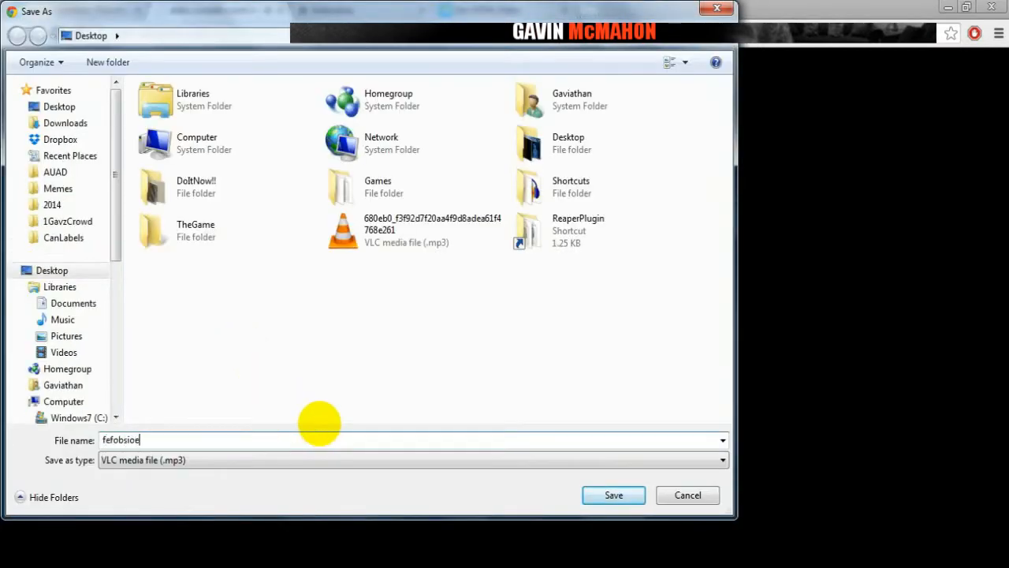
{"action": "left_click", "coordinate": [614, 494]}
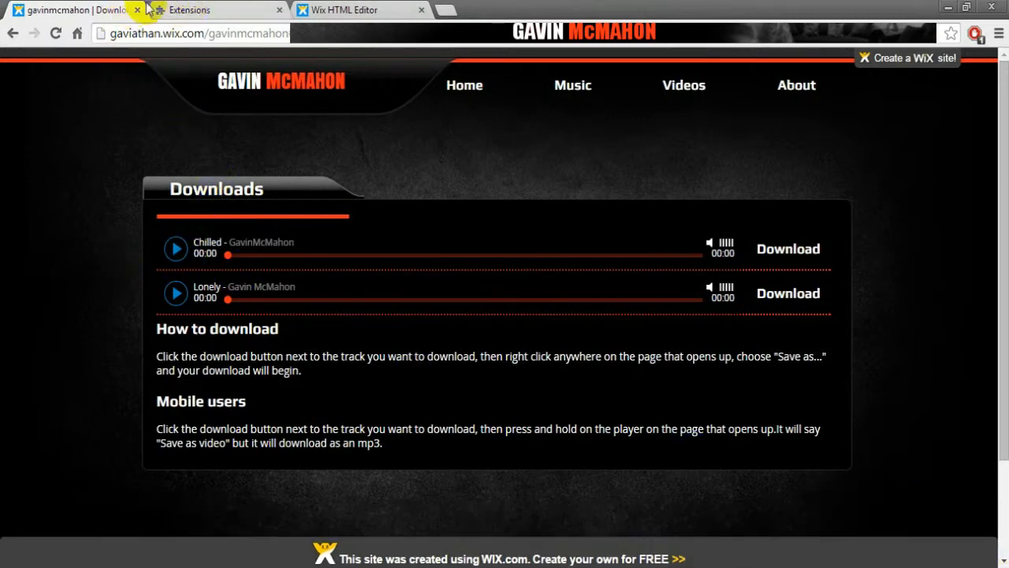
Step: Enable Chrono Download Manager on the Extensions page and return to the site tab
{"action": "left_click", "coordinate": [207, 10]}
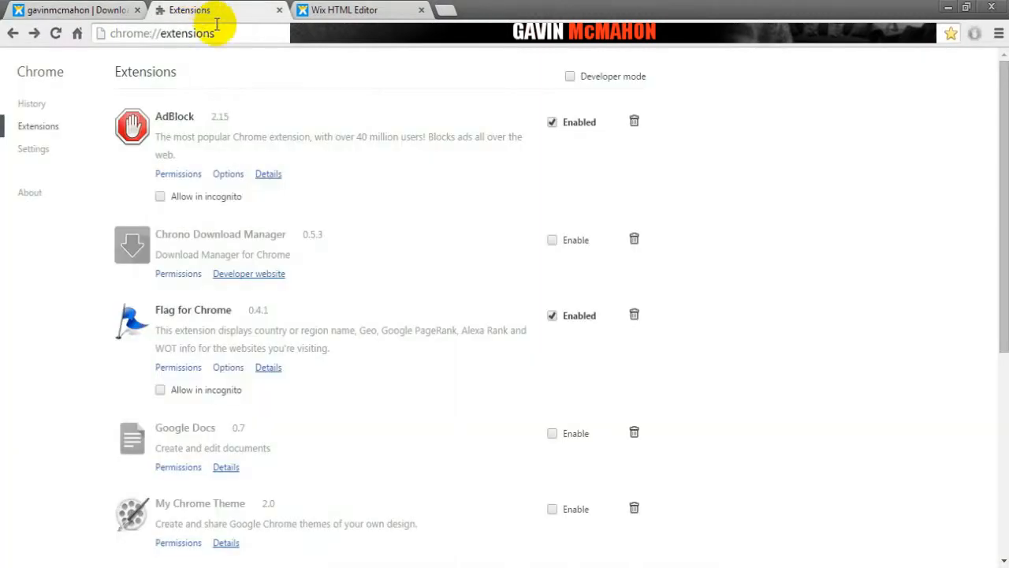
{"action": "mouse_move", "coordinate": [167, 244]}
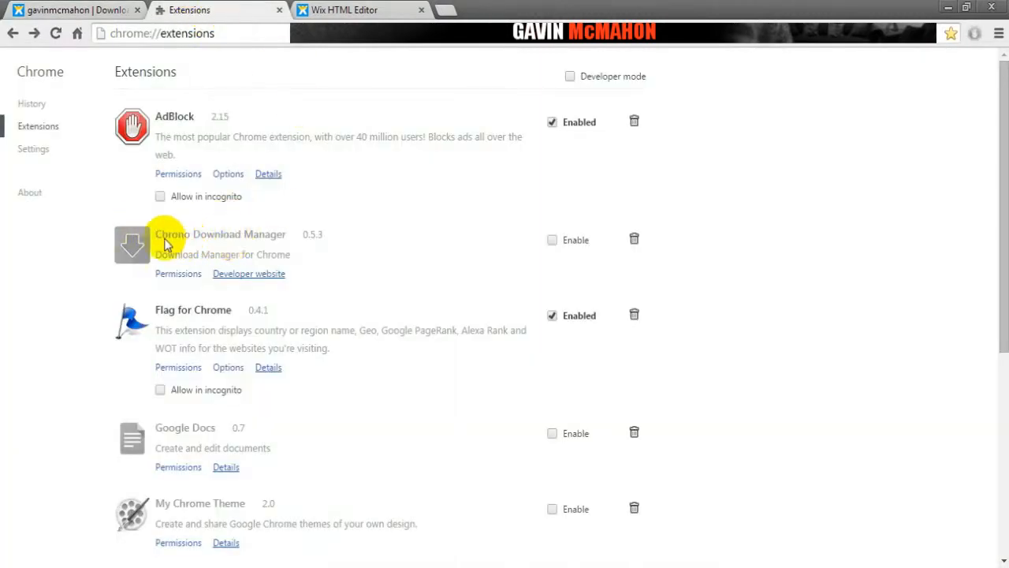
{"action": "mouse_move", "coordinate": [451, 211]}
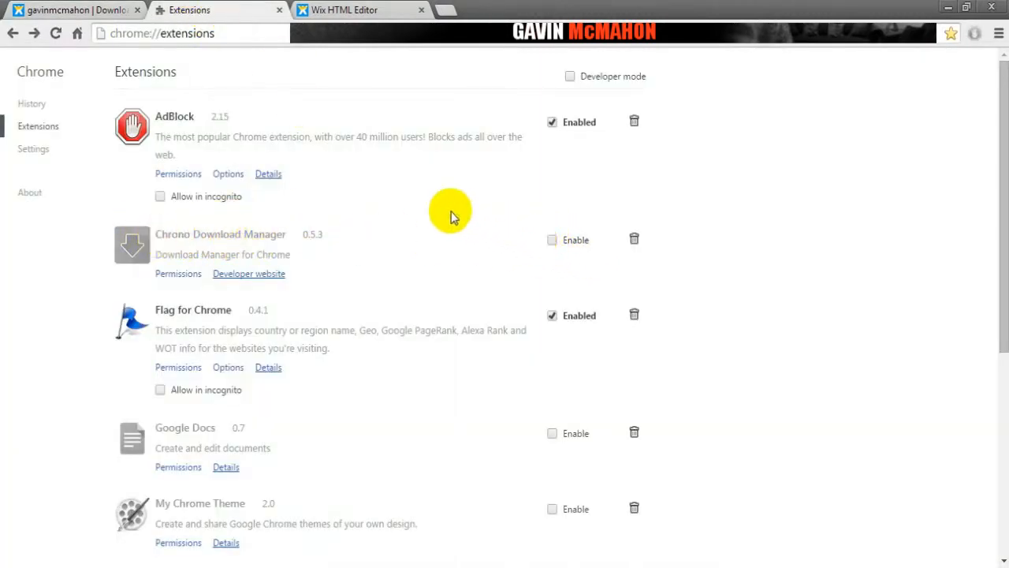
{"action": "mouse_move", "coordinate": [540, 244]}
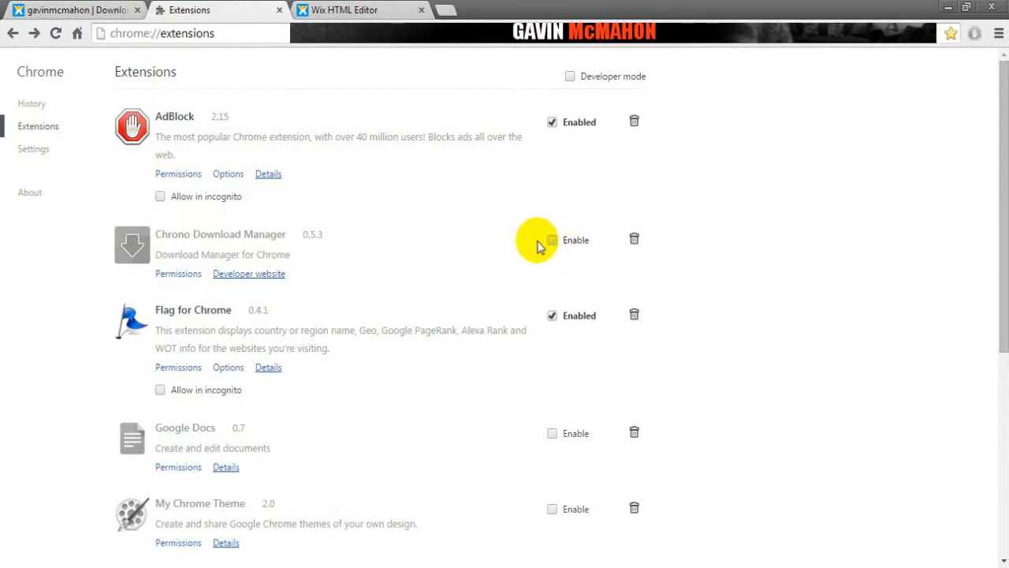
{"action": "left_click", "coordinate": [552, 240]}
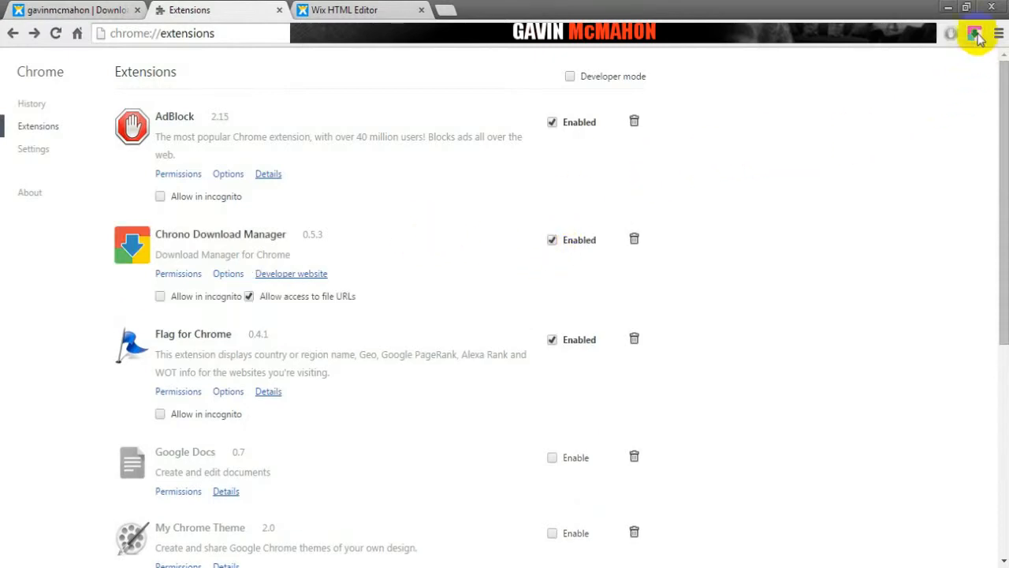
{"action": "left_click", "coordinate": [71, 14]}
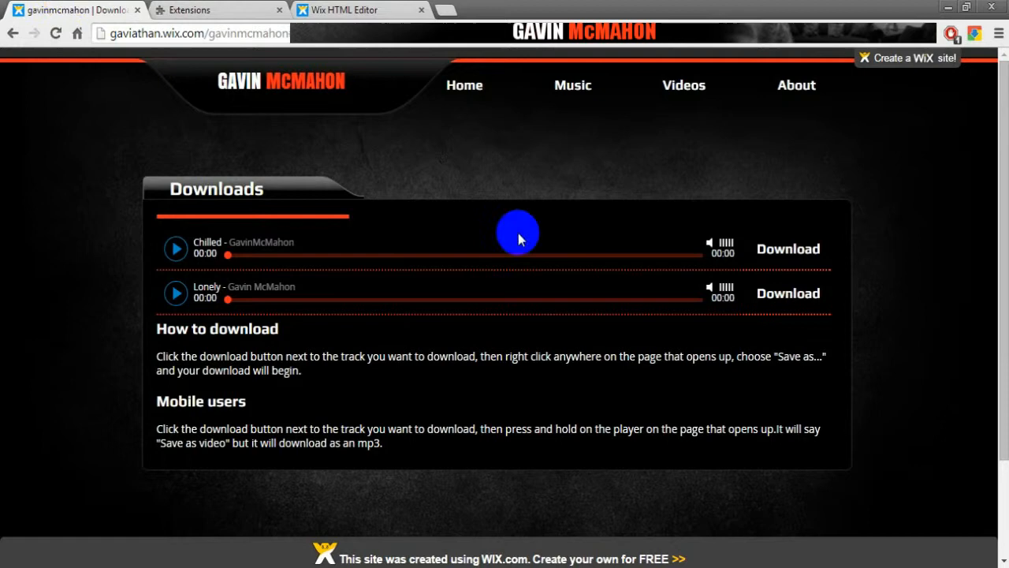
Step: Reload the Downloads page and bring up Chrono Sniffer's captured media list
{"action": "left_click", "coordinate": [57, 36]}
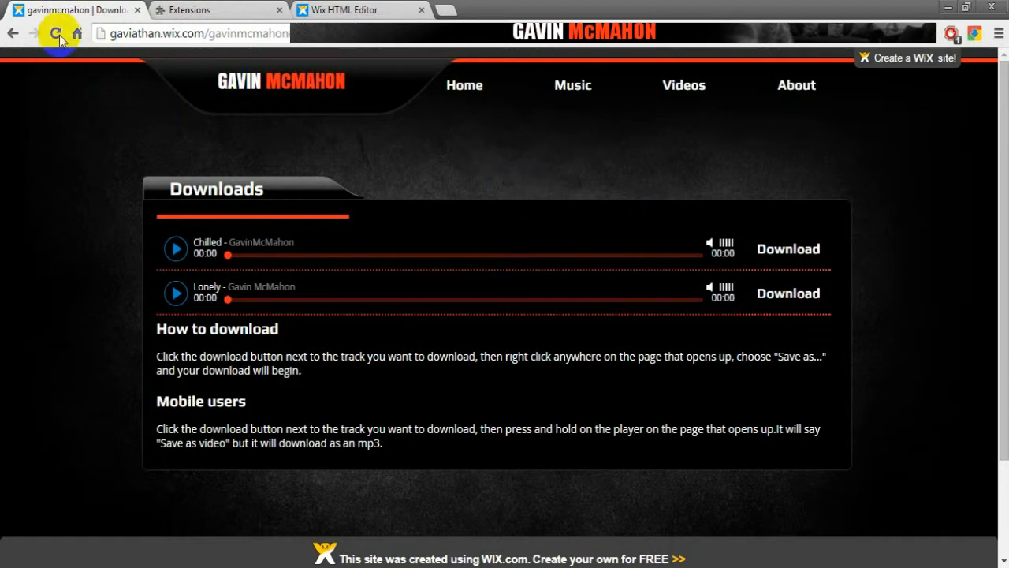
{"action": "left_click", "coordinate": [53, 34]}
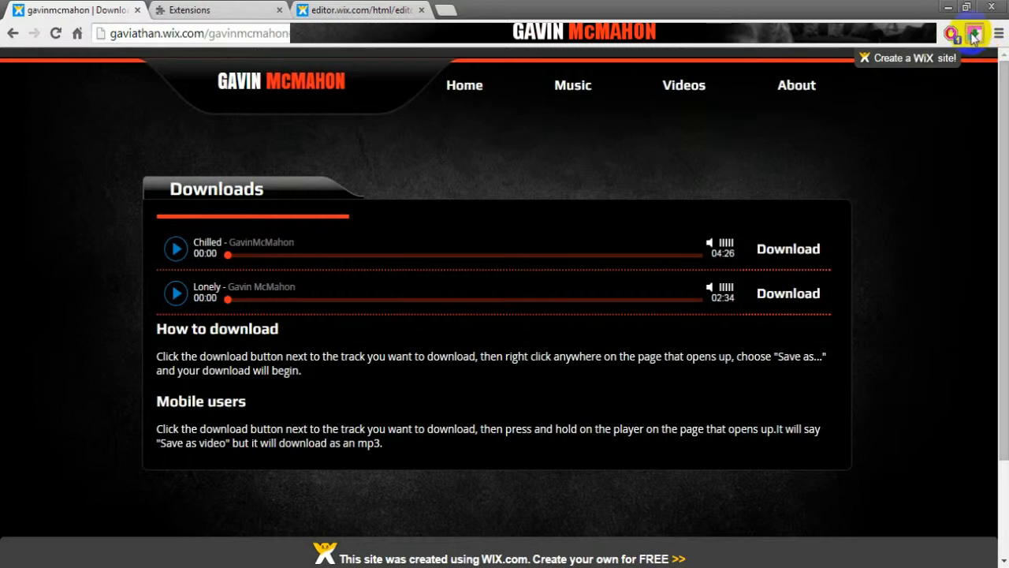
{"action": "left_click", "coordinate": [969, 31]}
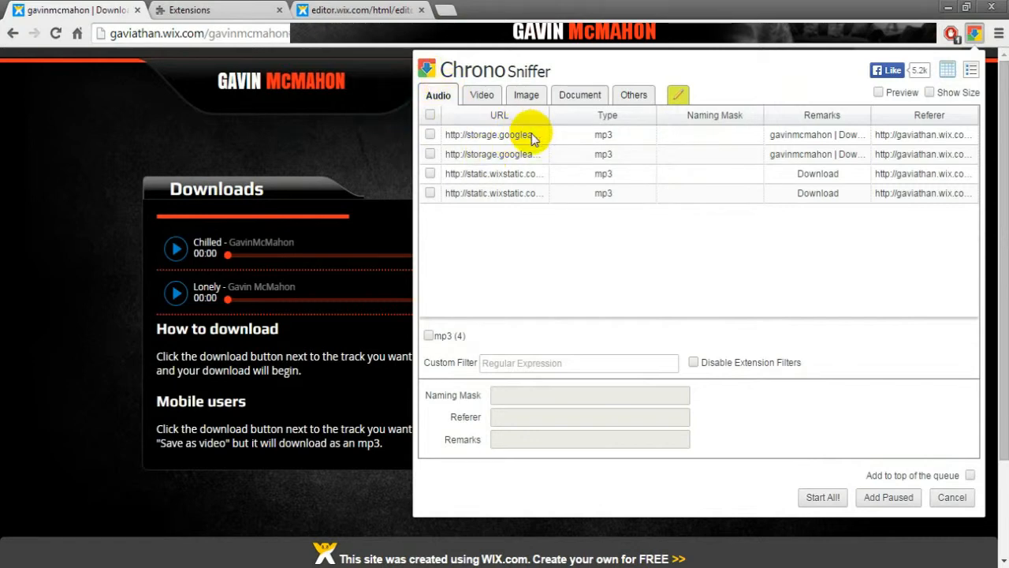
{"action": "mouse_move", "coordinate": [638, 150]}
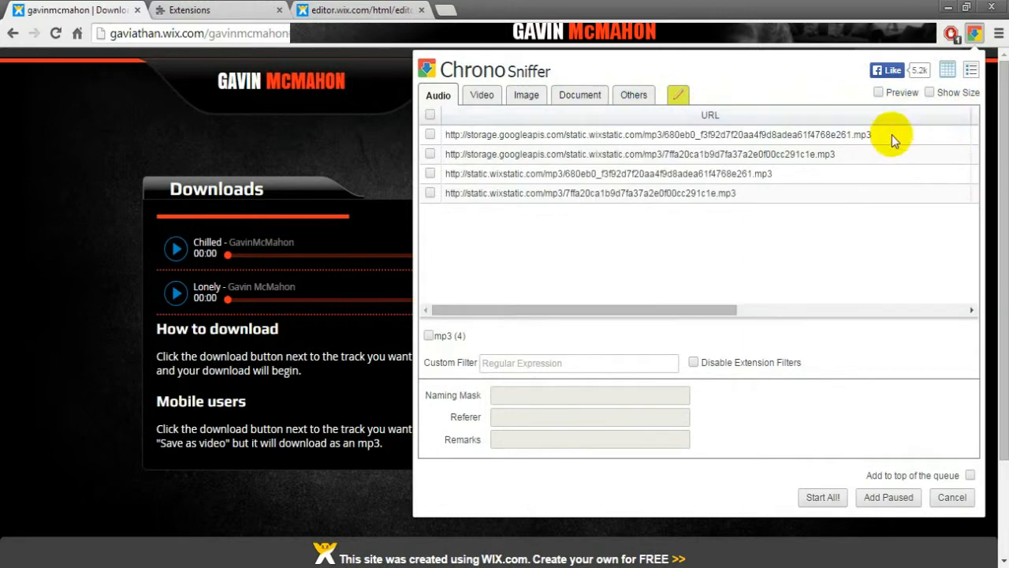
{"action": "mouse_move", "coordinate": [694, 152]}
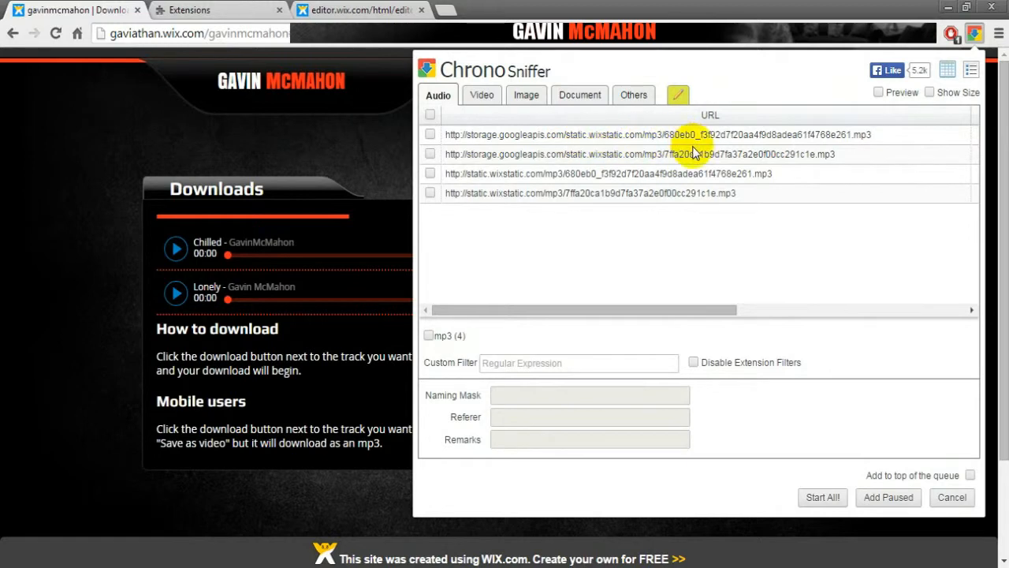
{"action": "mouse_move", "coordinate": [648, 134]}
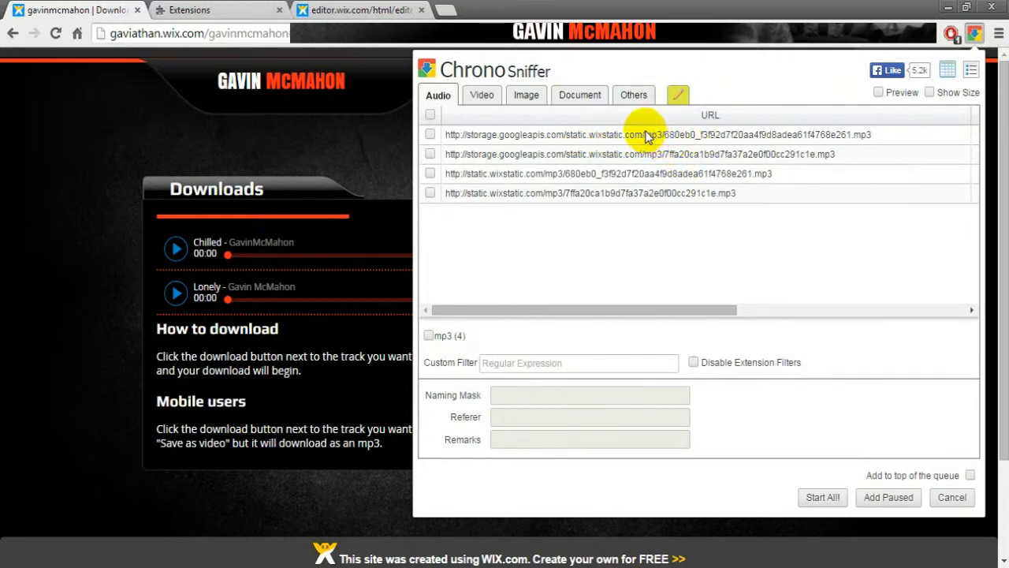
{"action": "mouse_move", "coordinate": [526, 160]}
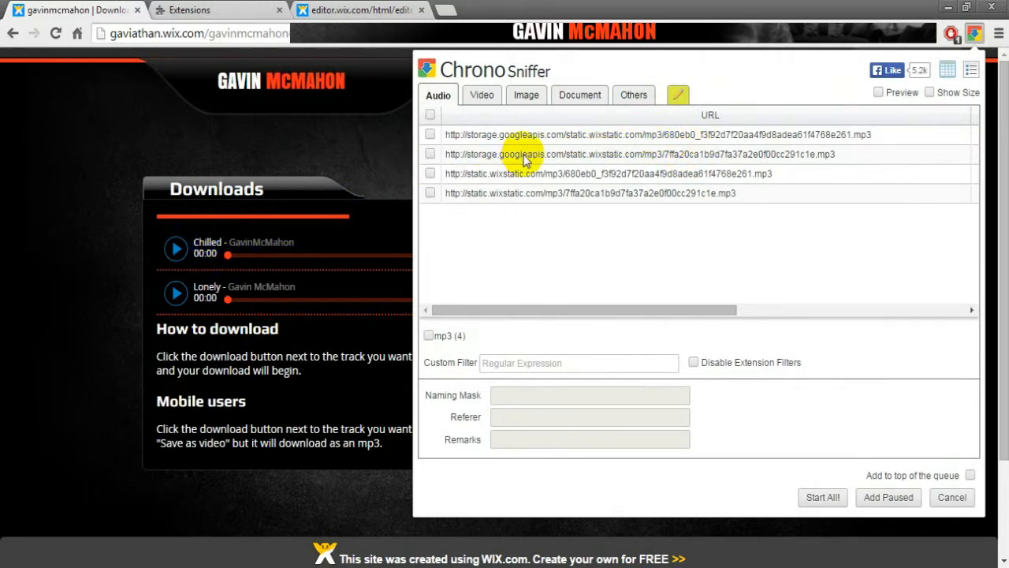
{"action": "mouse_move", "coordinate": [515, 225]}
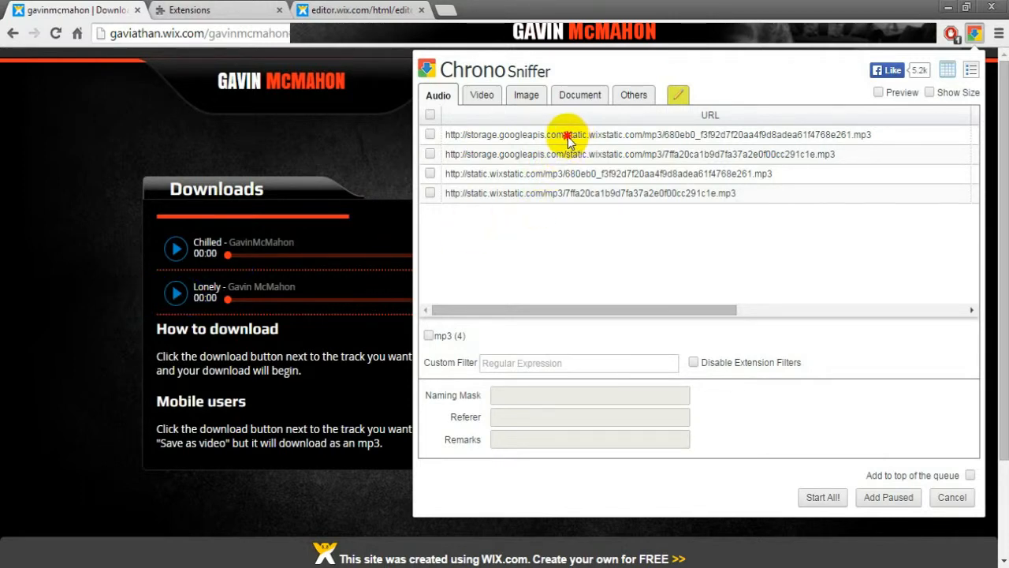
Step: Select the first sniffed mp3 link to show its referer and remarks
{"action": "left_click", "coordinate": [568, 134]}
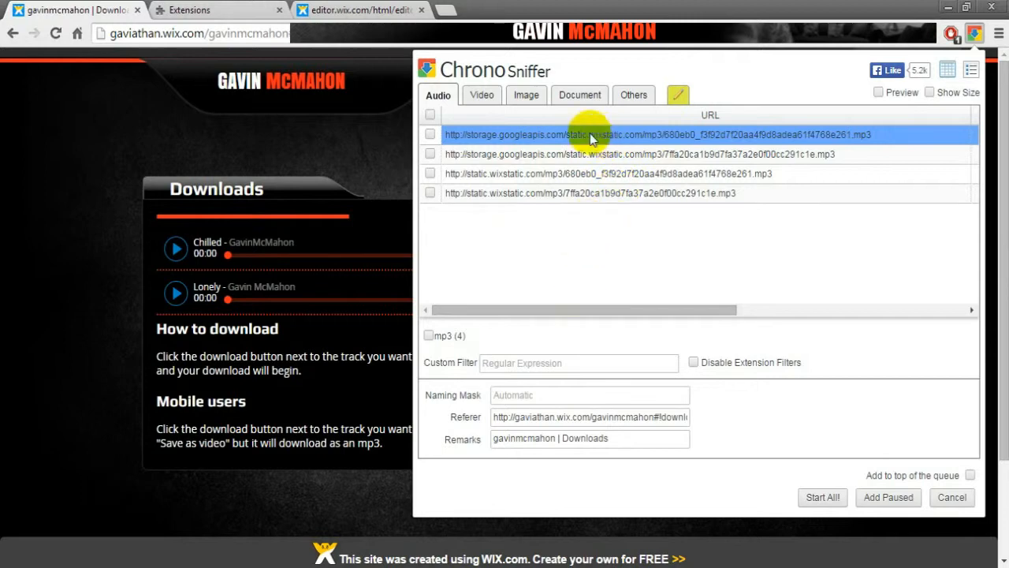
{"action": "mouse_move", "coordinate": [574, 140]}
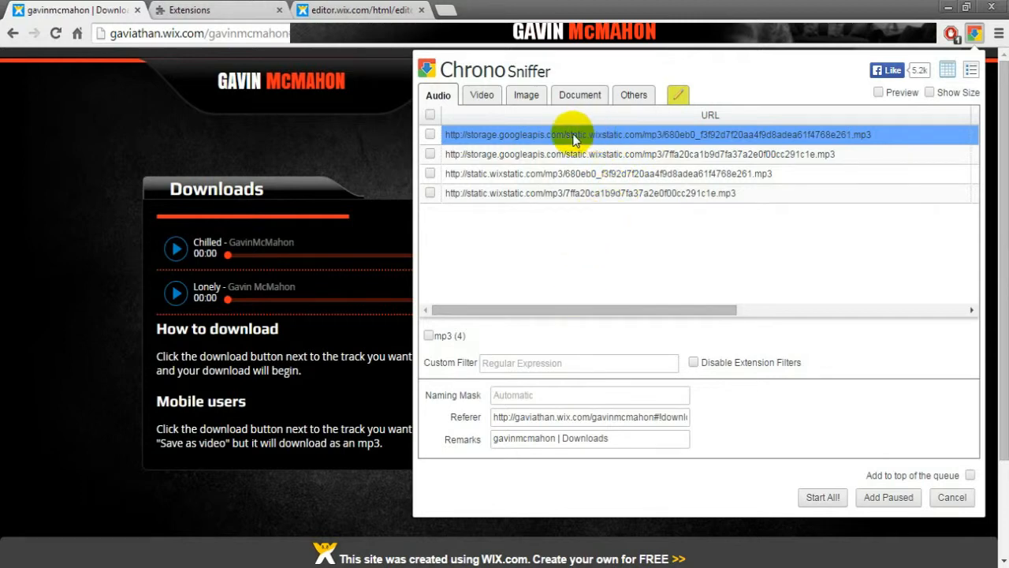
{"action": "mouse_move", "coordinate": [858, 142]}
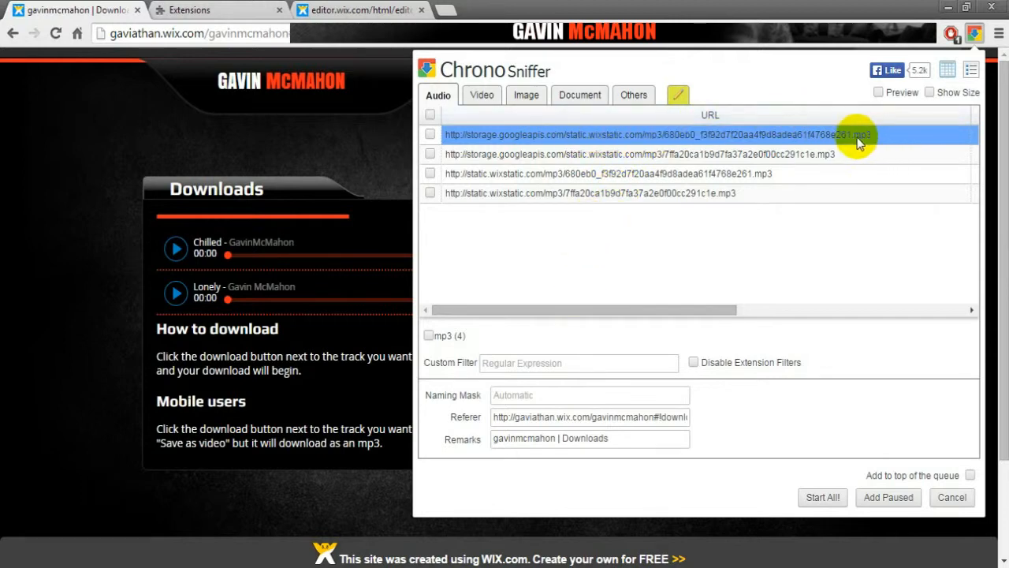
{"action": "mouse_move", "coordinate": [571, 142]}
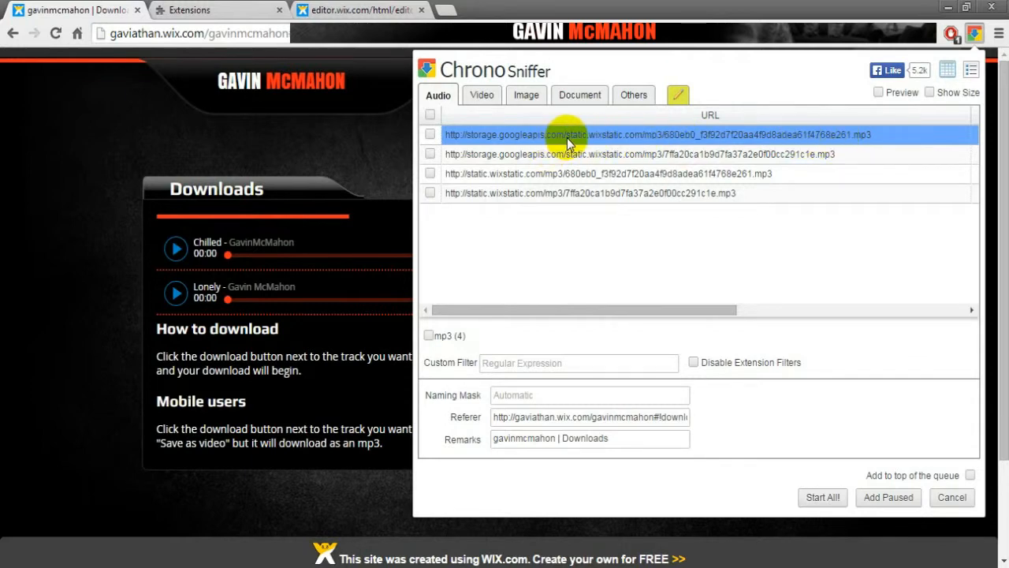
{"action": "mouse_move", "coordinate": [575, 142]}
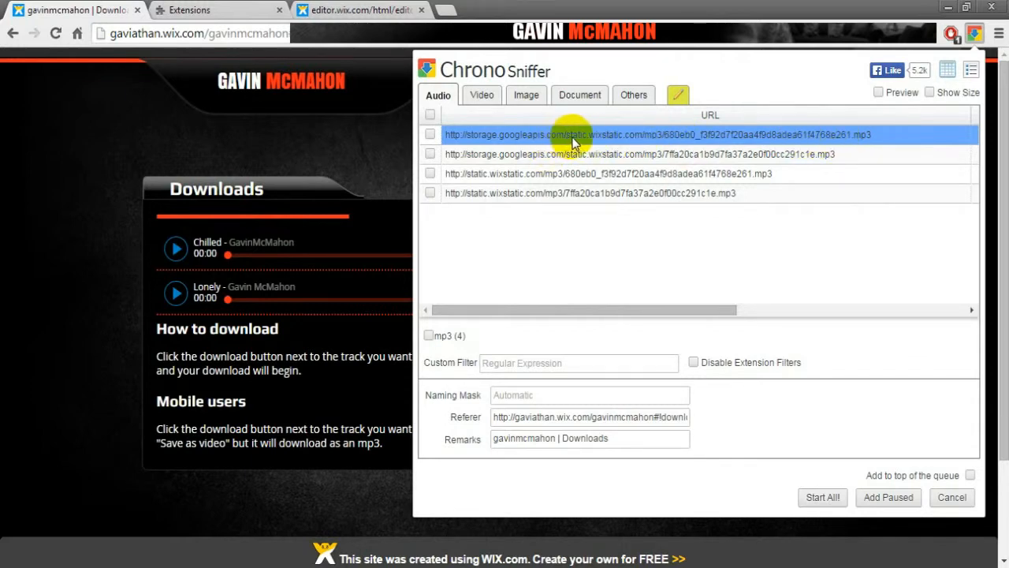
{"action": "mouse_move", "coordinate": [607, 141]}
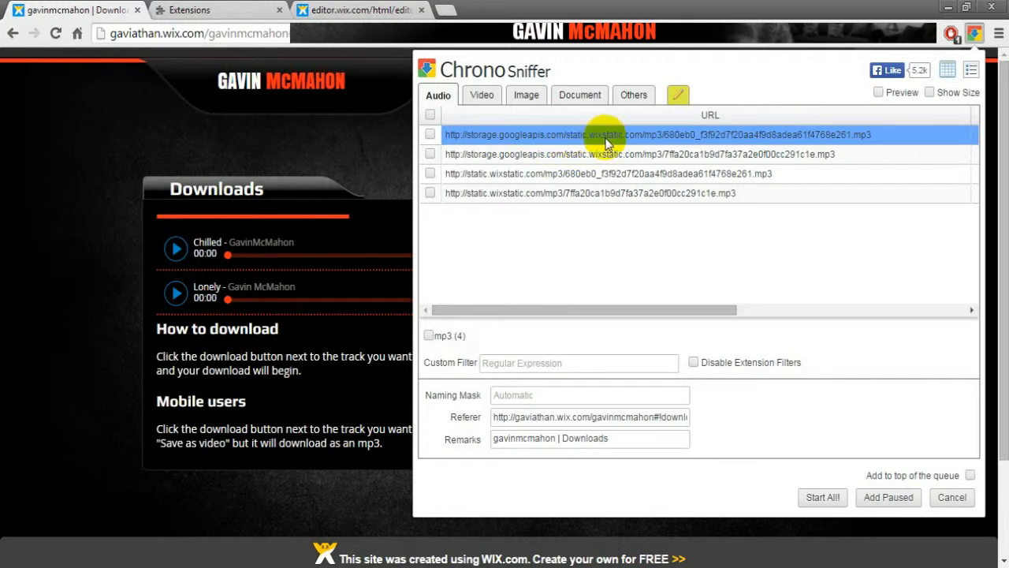
{"action": "mouse_move", "coordinate": [560, 142]}
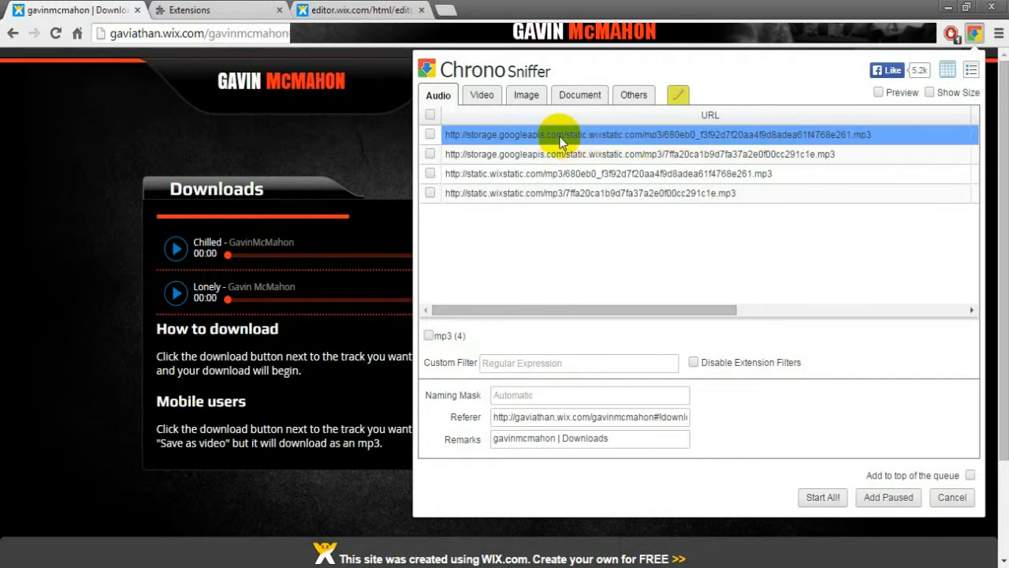
{"action": "mouse_move", "coordinate": [856, 132]}
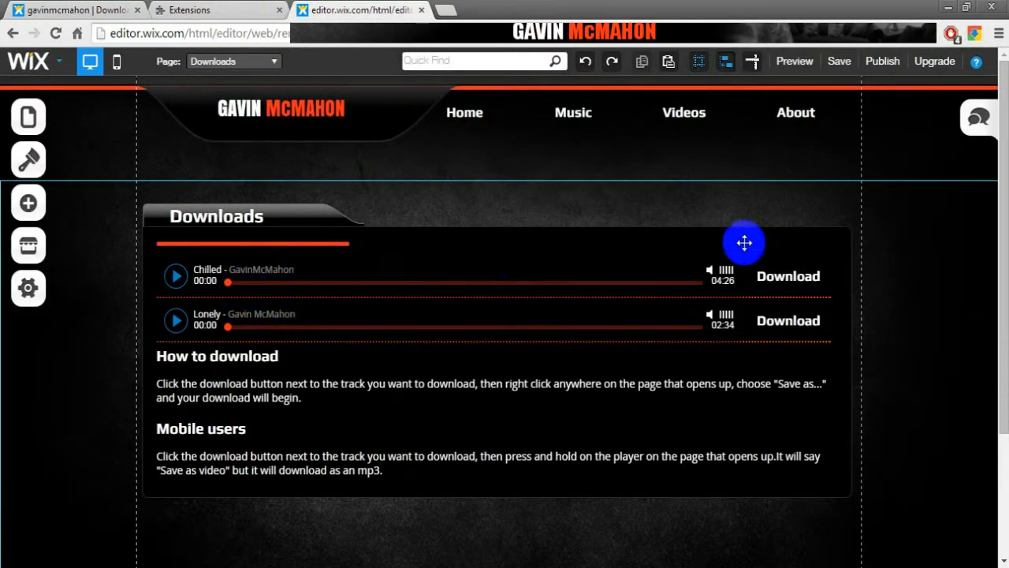
Step: Select the Chilled Download button and begin setting its link
{"action": "left_click", "coordinate": [788, 276]}
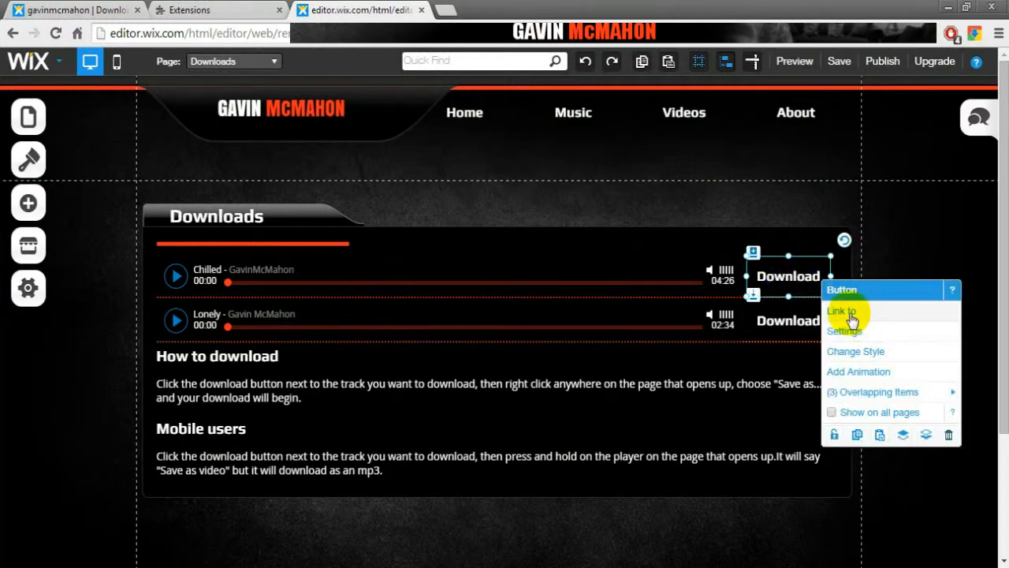
{"action": "left_click", "coordinate": [846, 311]}
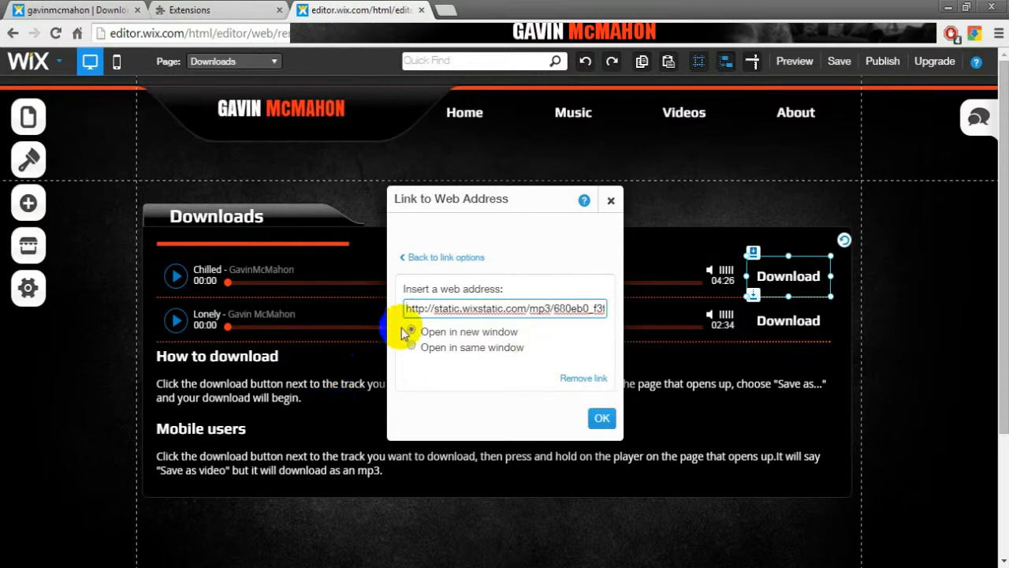
Step: Make the link open in a new window and close the link settings
{"action": "left_click", "coordinate": [411, 331]}
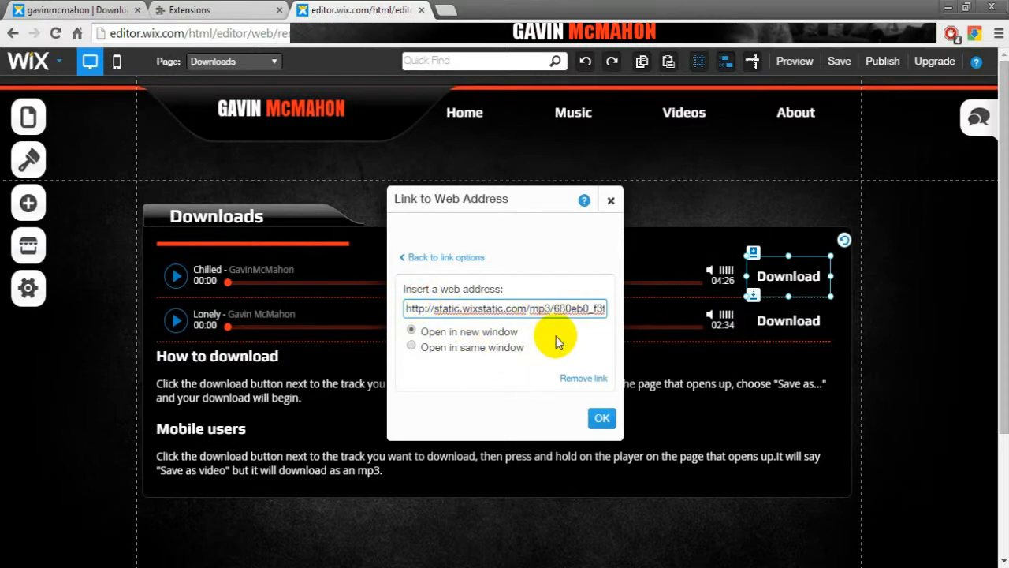
{"action": "mouse_move", "coordinate": [610, 207]}
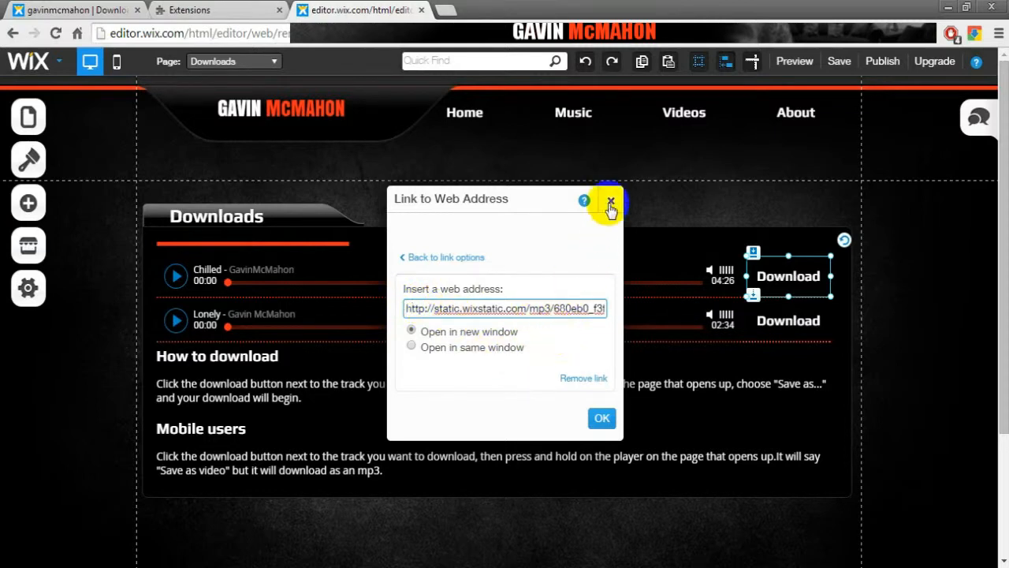
{"action": "left_click", "coordinate": [609, 202]}
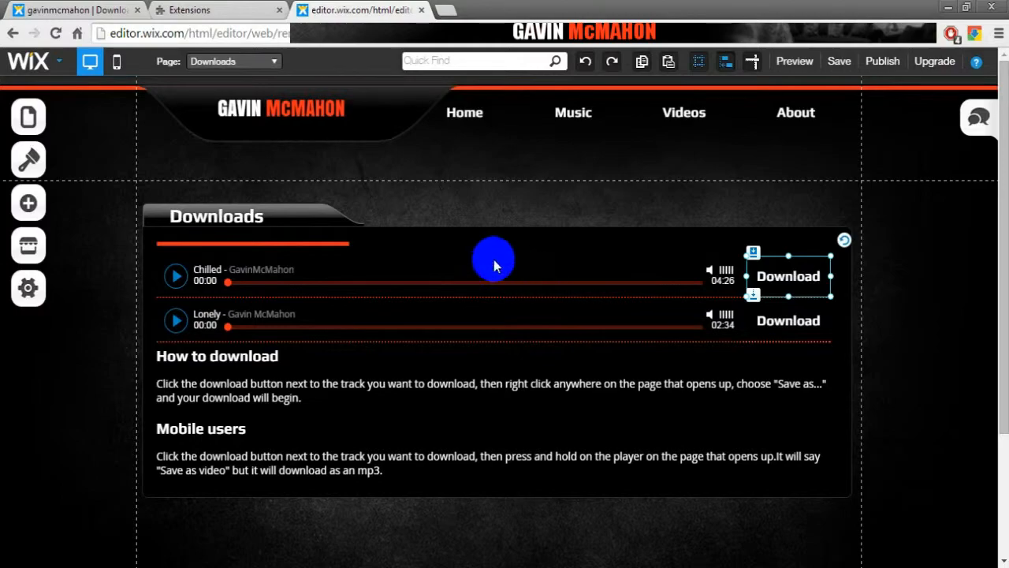